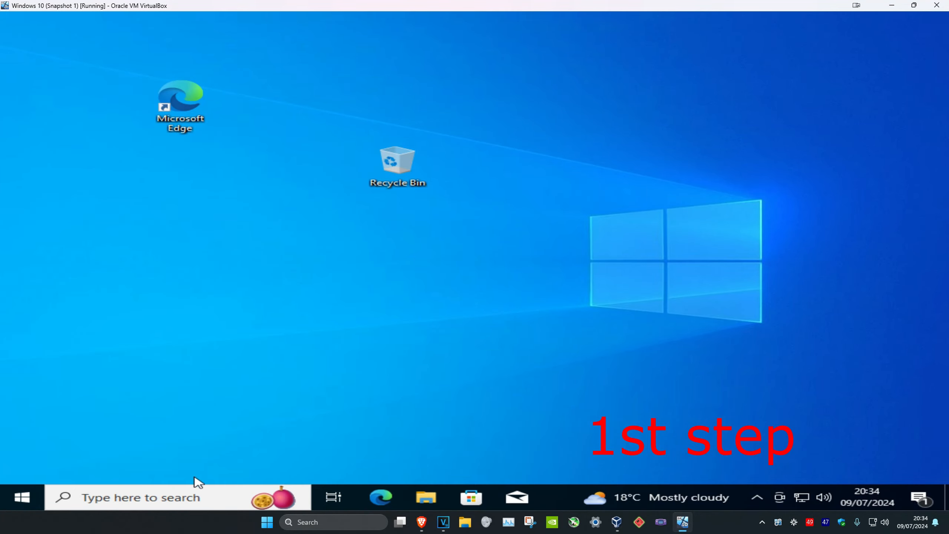
Search the taskbar for 'device' to launch Device Manager
type("device")
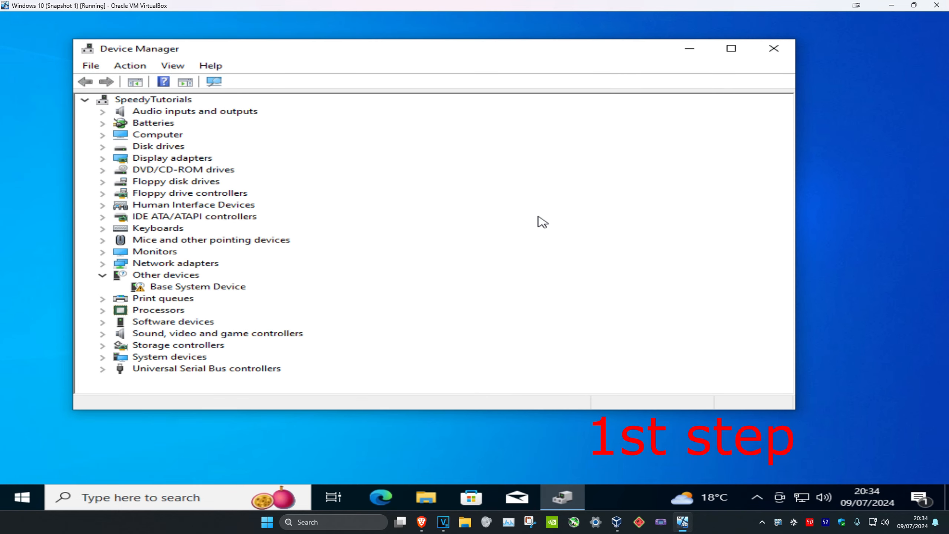
Update the High Definition Audio Controller driver, then search for 'troubleshoot settings'
left_click(166, 357)
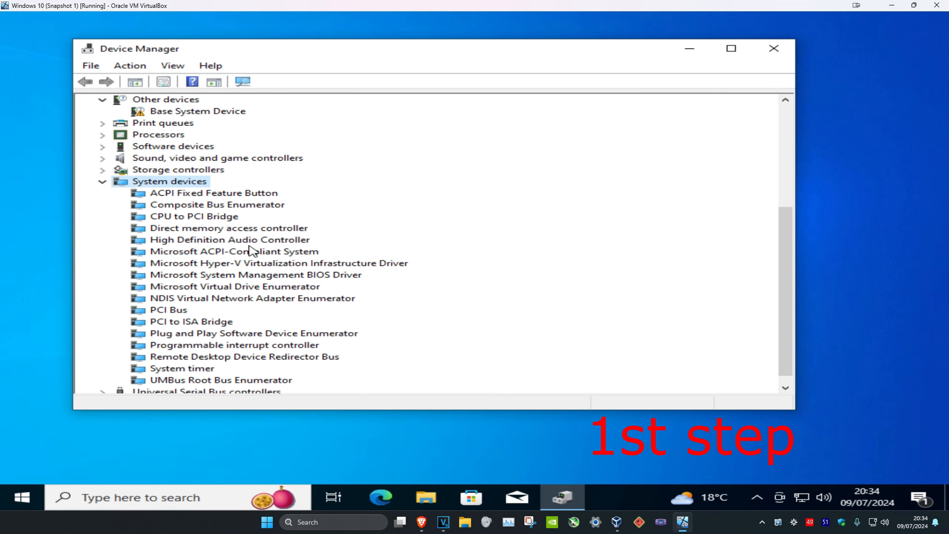
left_click(204, 239)
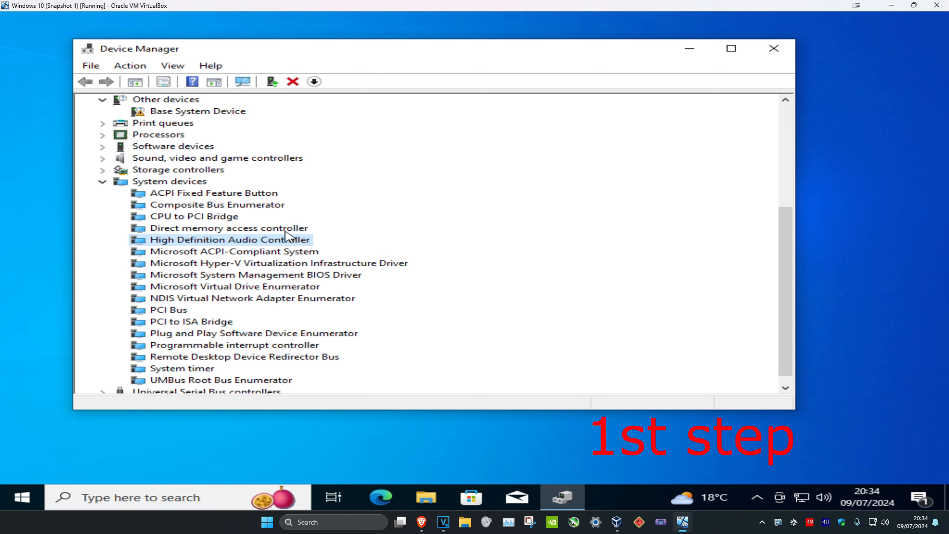
mouse_move(255, 240)
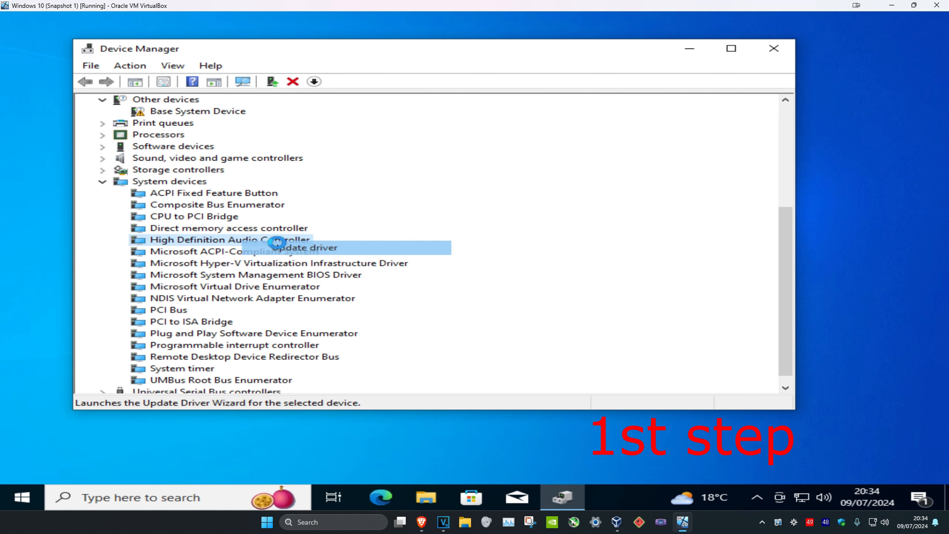
left_click(302, 248)
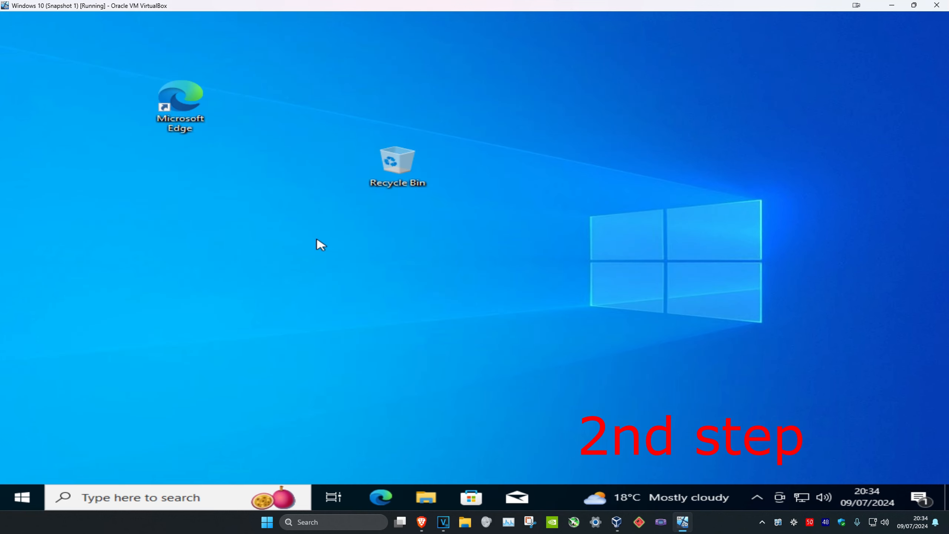
type("troubleshoot settings")
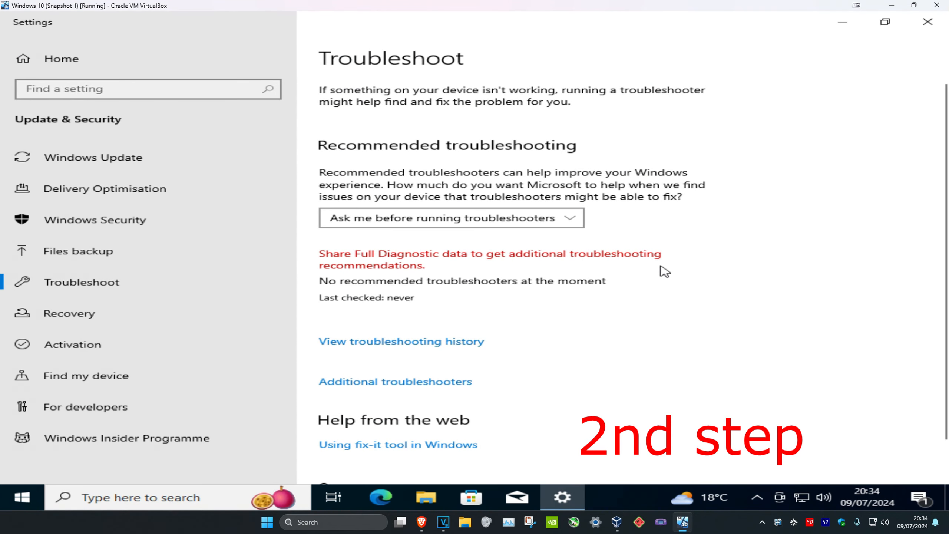
Run the Playing Audio troubleshooter from Additional troubleshooters
left_click(395, 381)
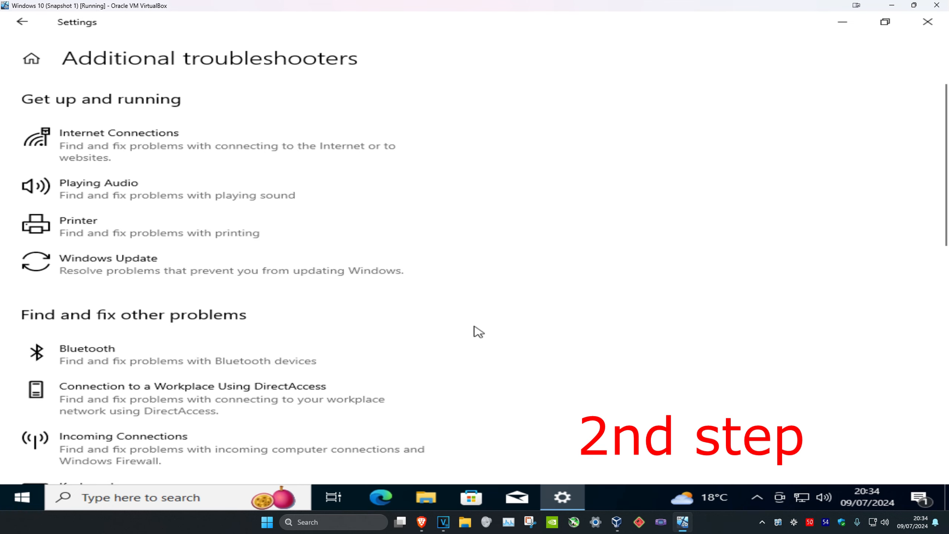
mouse_move(222, 199)
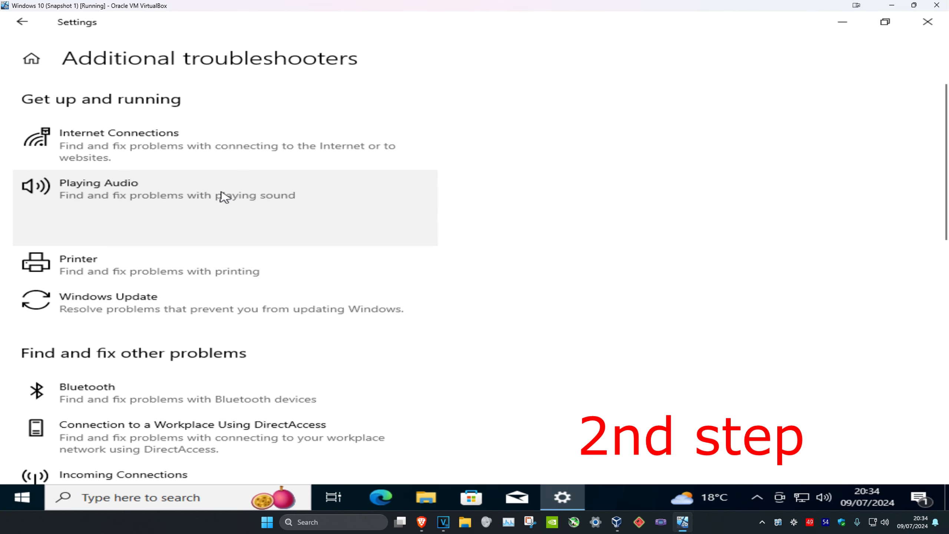
left_click(103, 190)
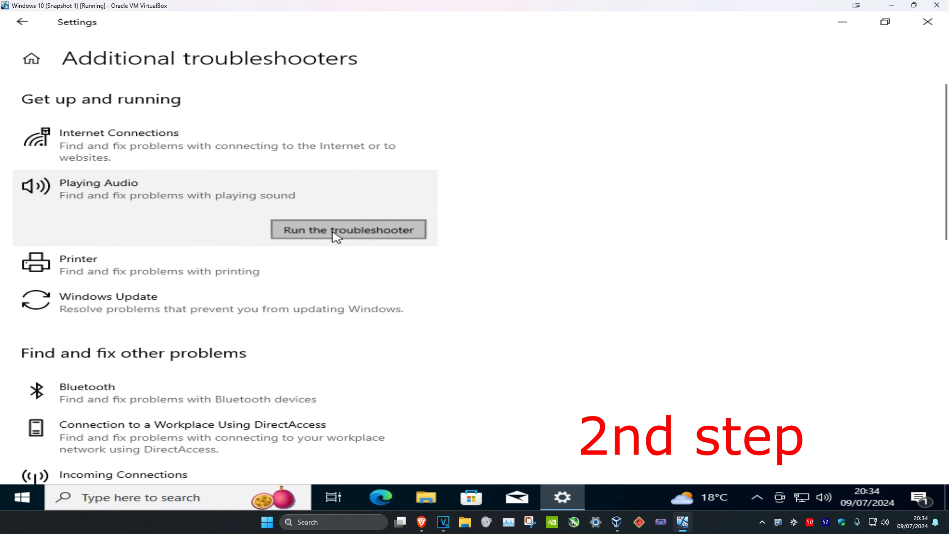
left_click(347, 229)
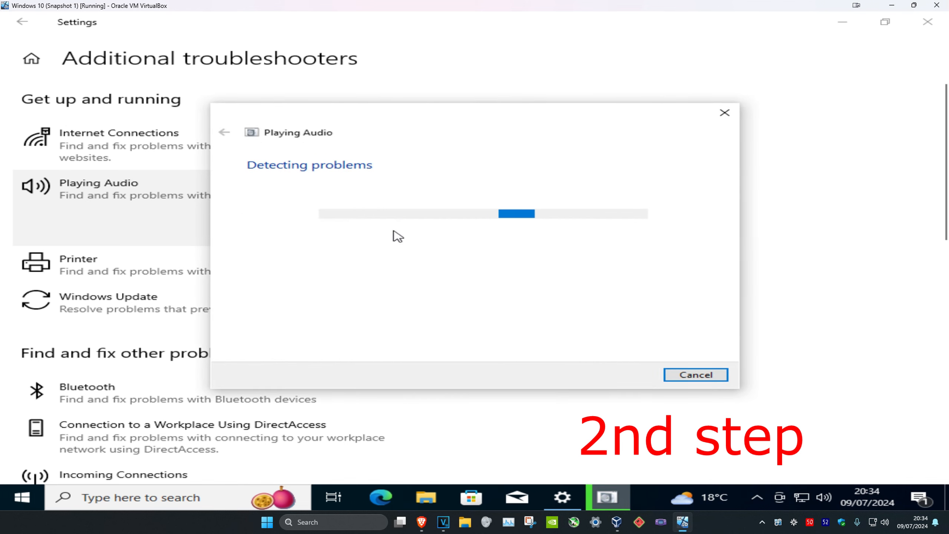